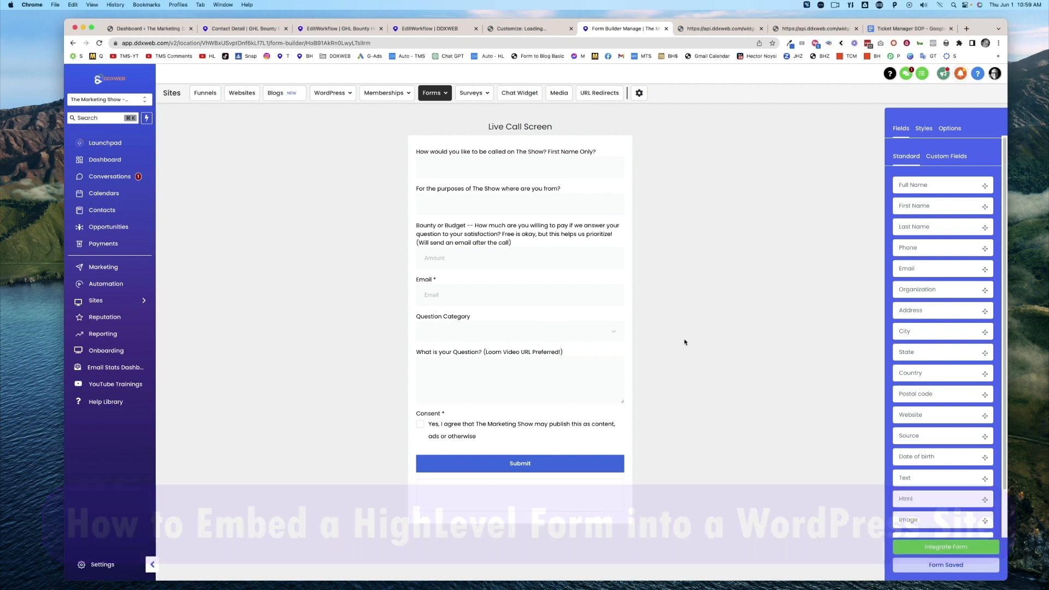
- Open the Live Call Screen form from the HighLevel forms list
click(434, 92)
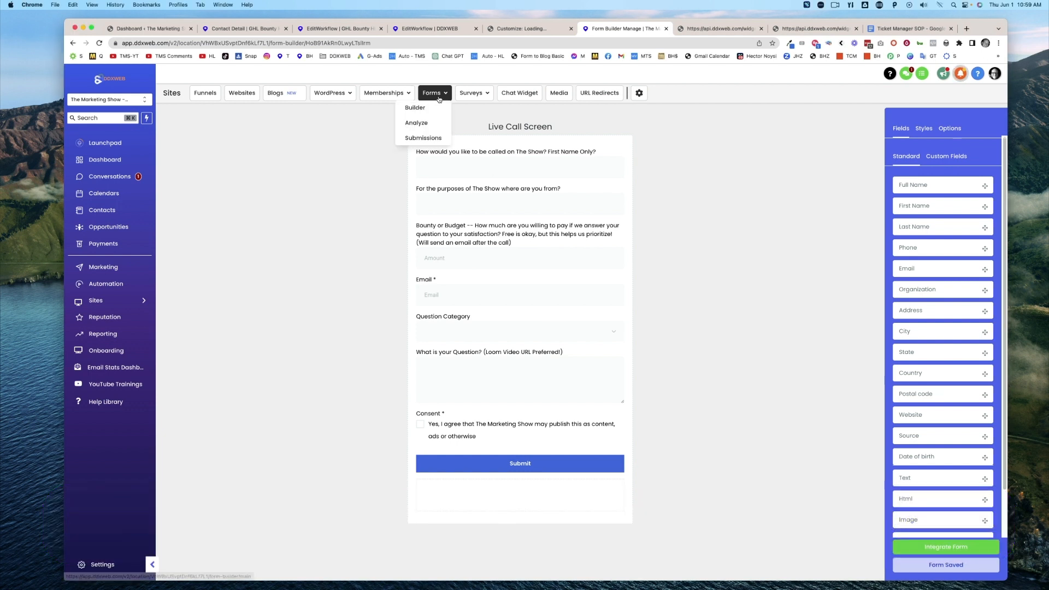
click(415, 108)
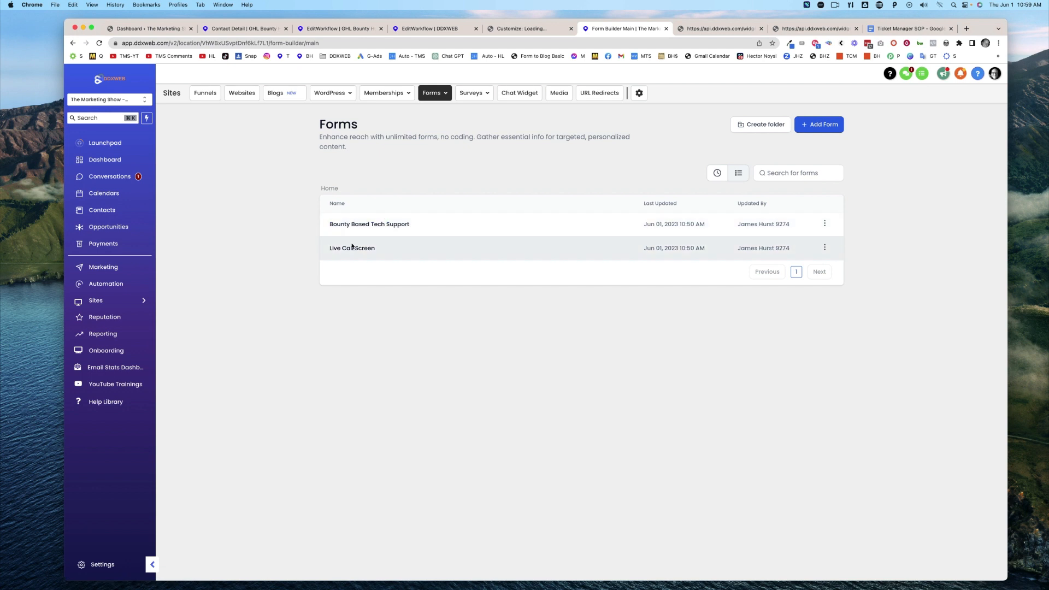
click(352, 247)
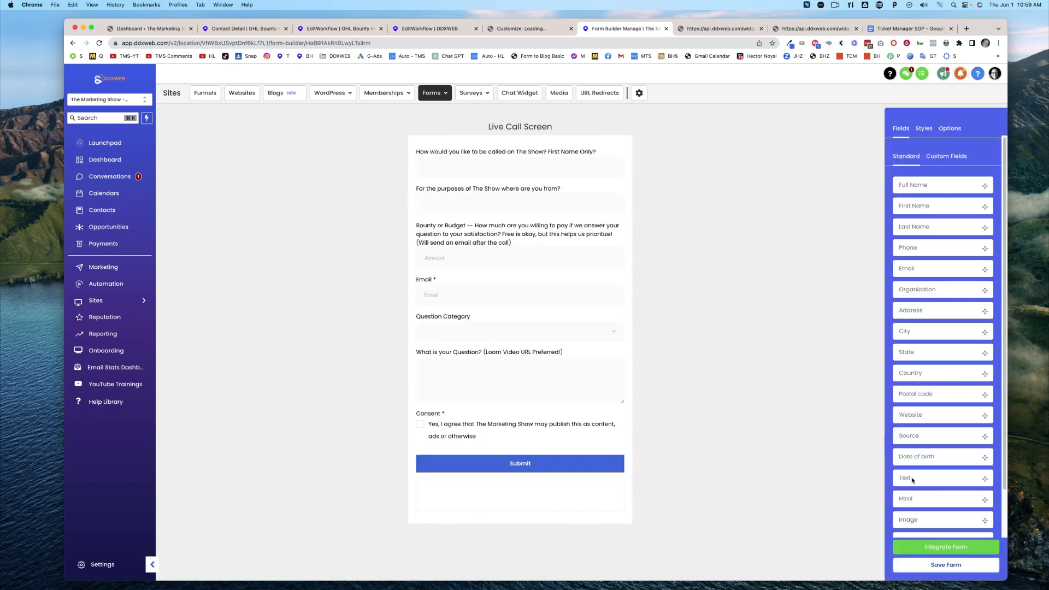
- Copy the Live Call Screen form's inline embed code to the clipboard
click(946, 547)
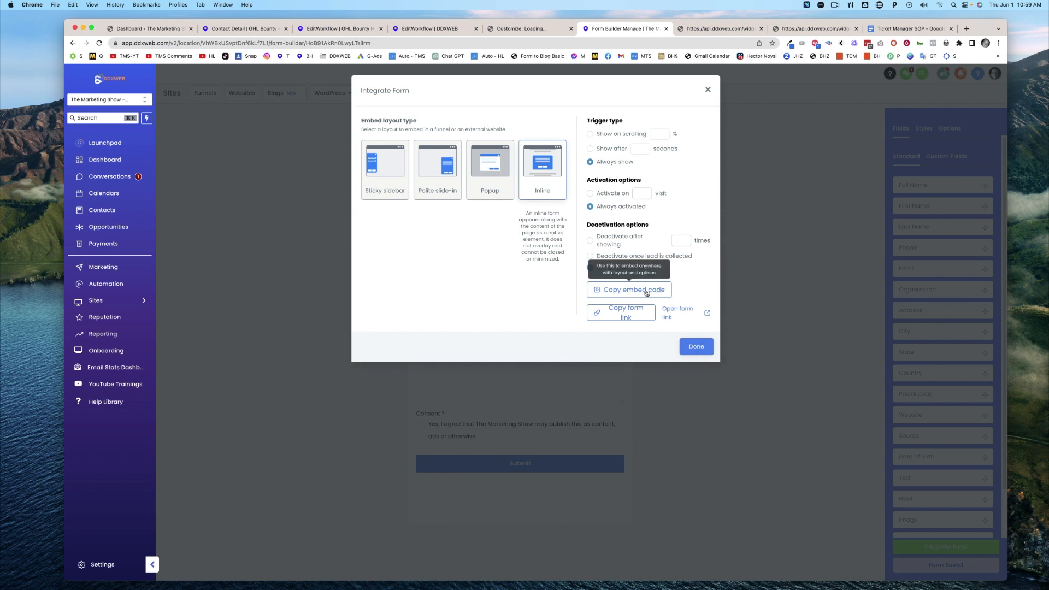
click(628, 289)
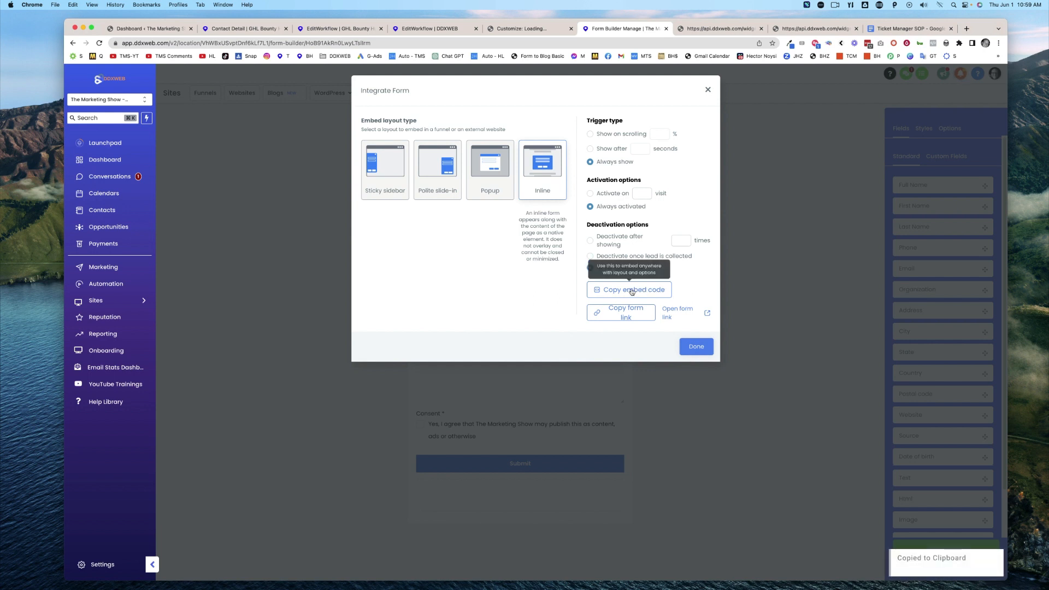
click(590, 267)
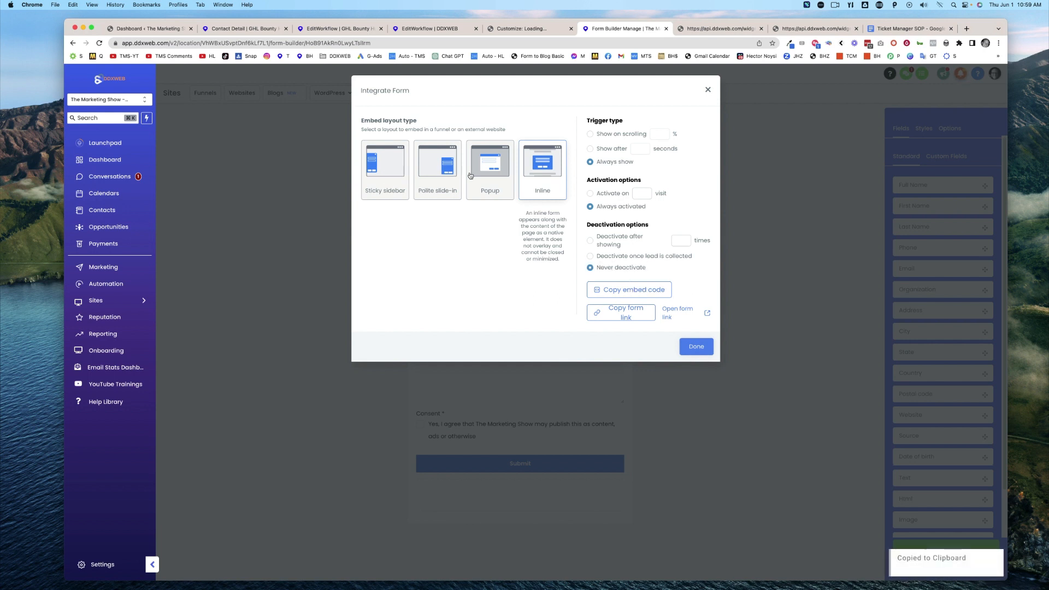
mouse_move(646, 187)
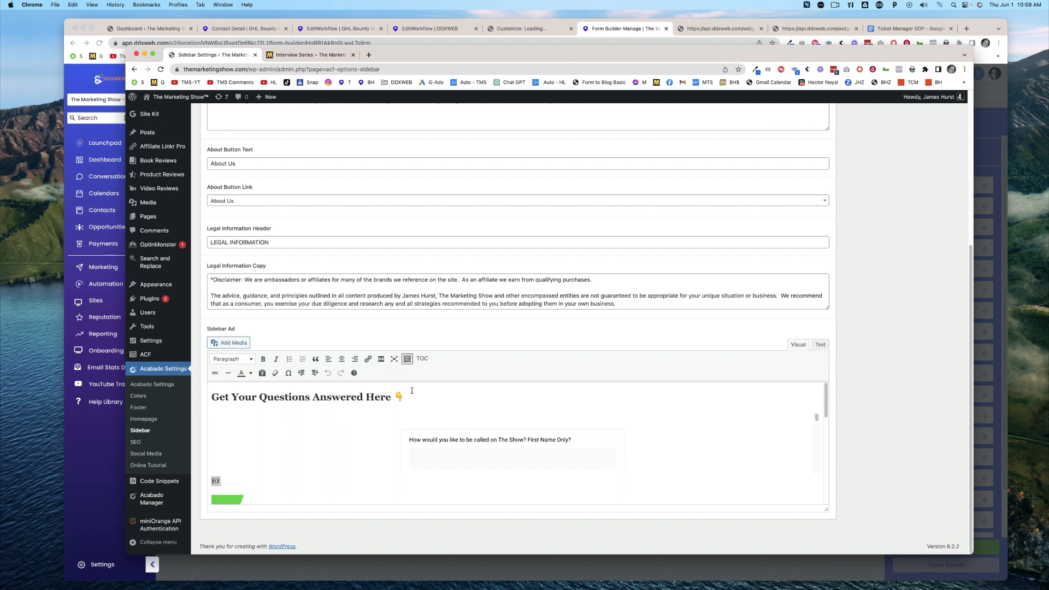
mouse_move(785, 367)
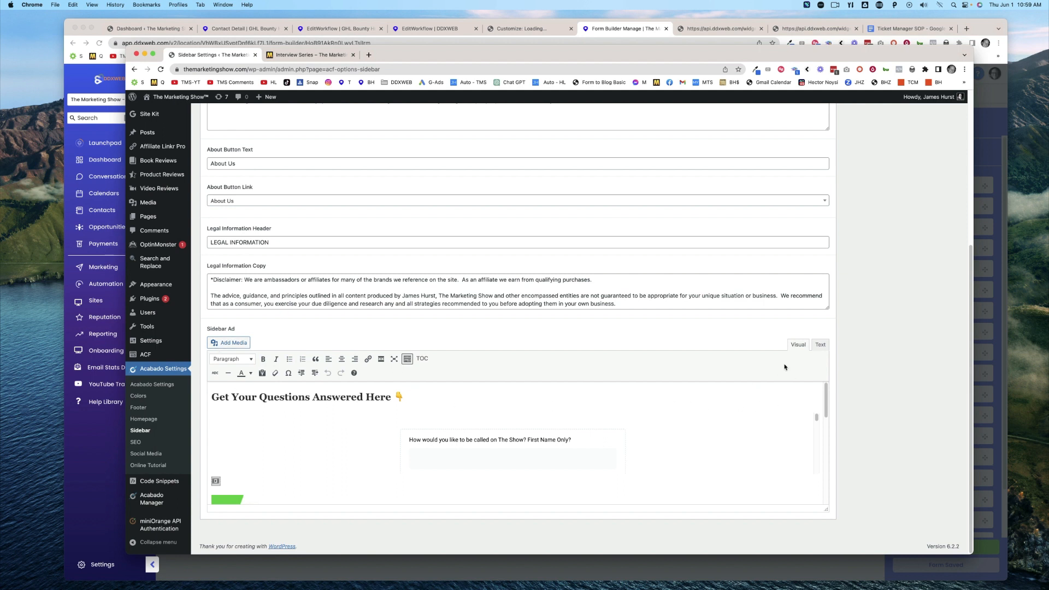
- Switch the Sidebar Ad editor to Text view to work with its raw HTML
click(820, 345)
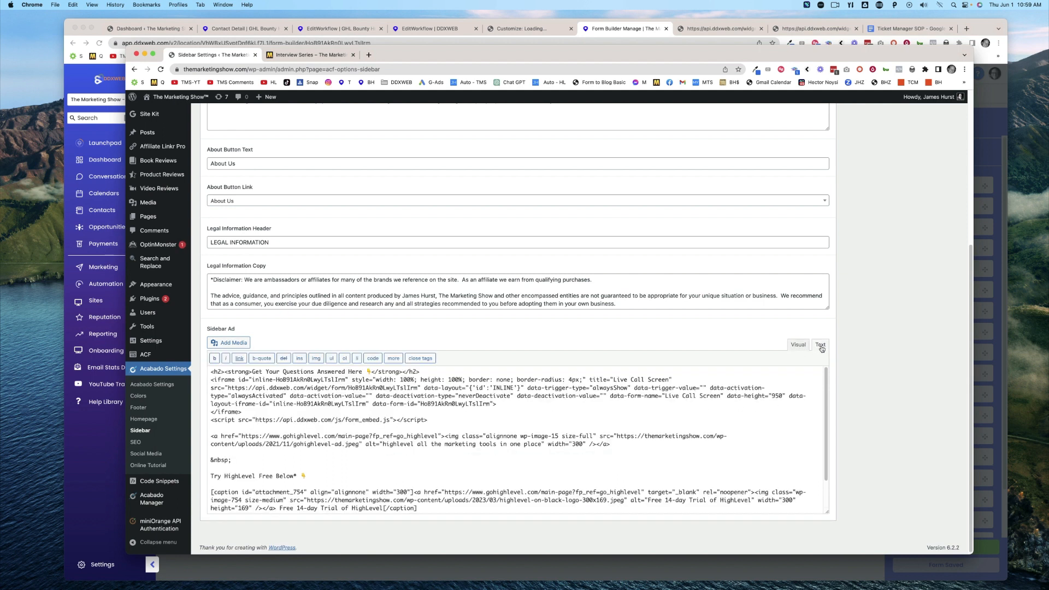
click(798, 345)
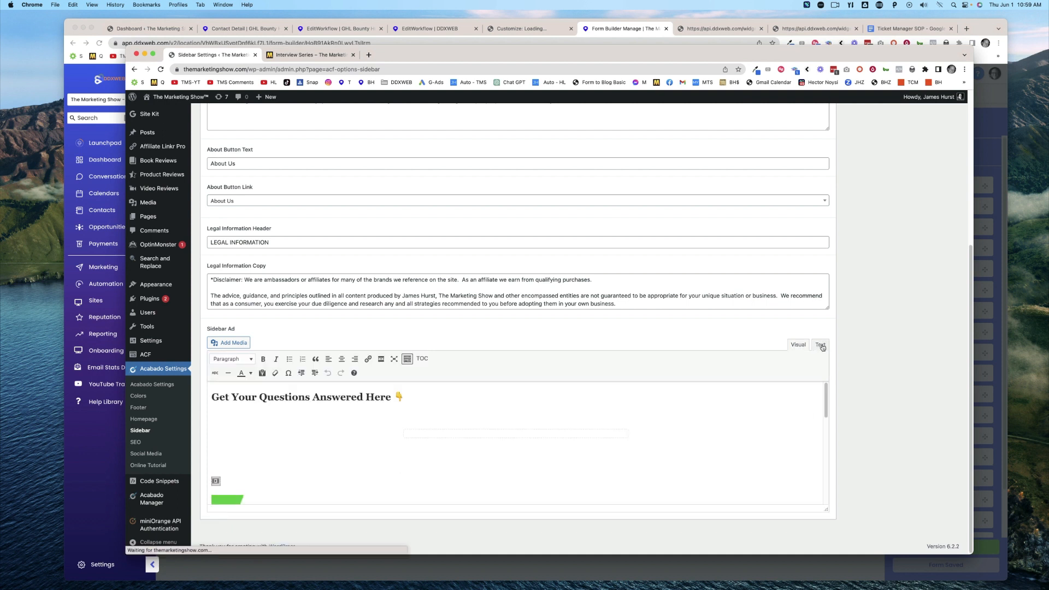
click(821, 346)
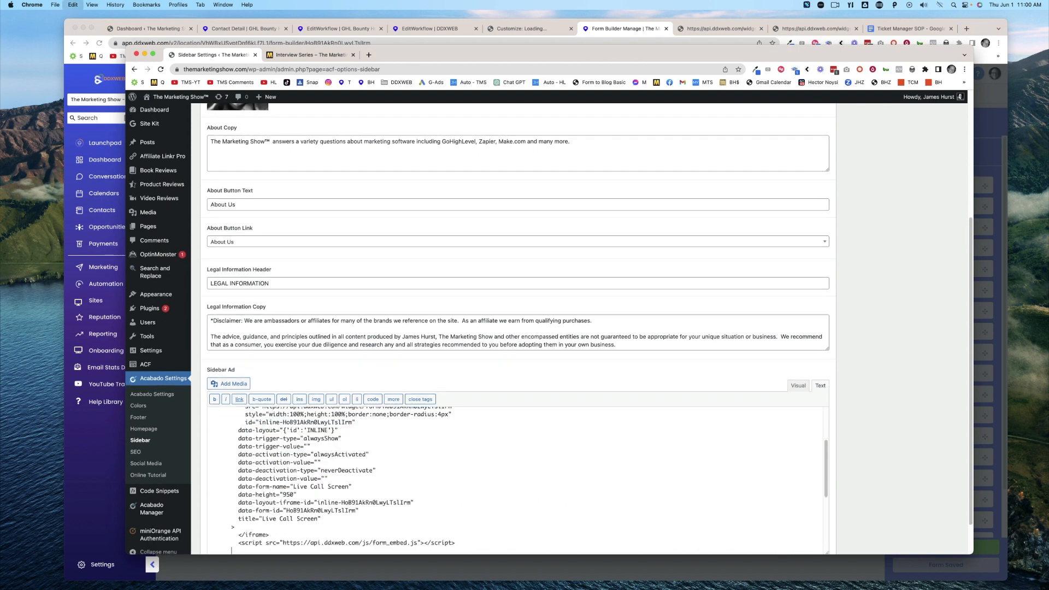
scroll(down, 3)
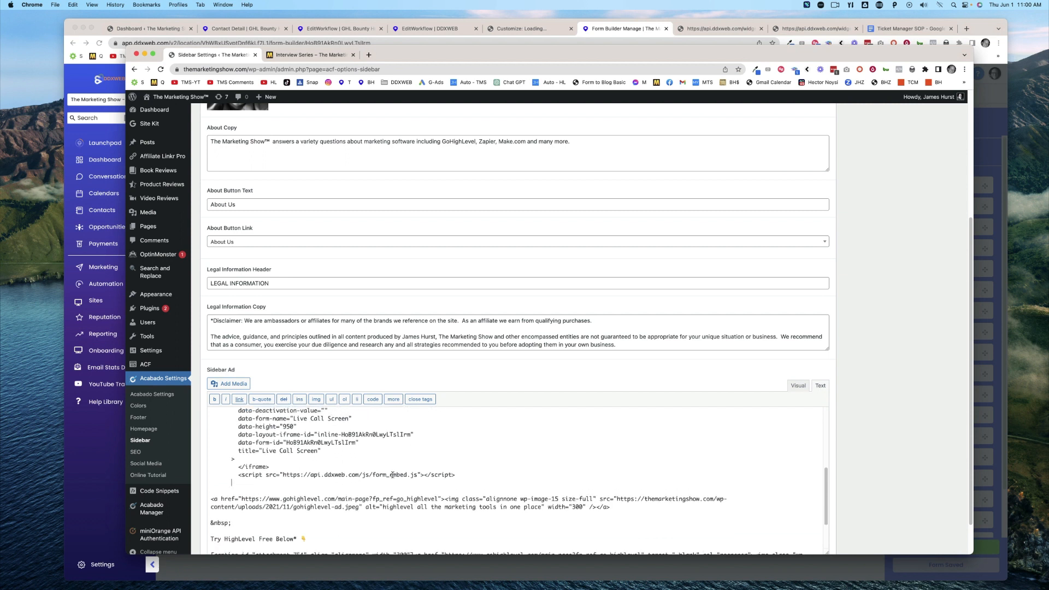